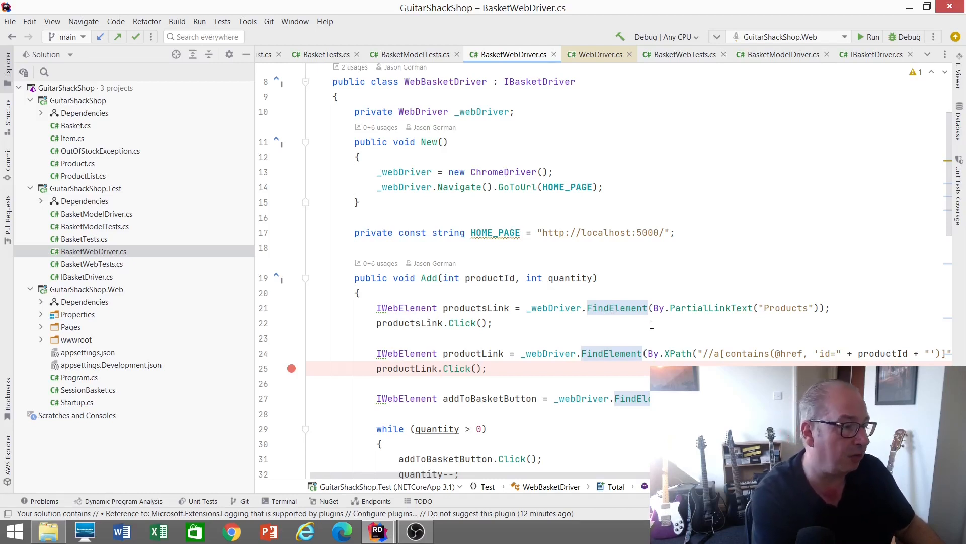
- Open BasketModelDriver.cs from the Solution Explorer and scroll through its methods
scroll("down", 3)
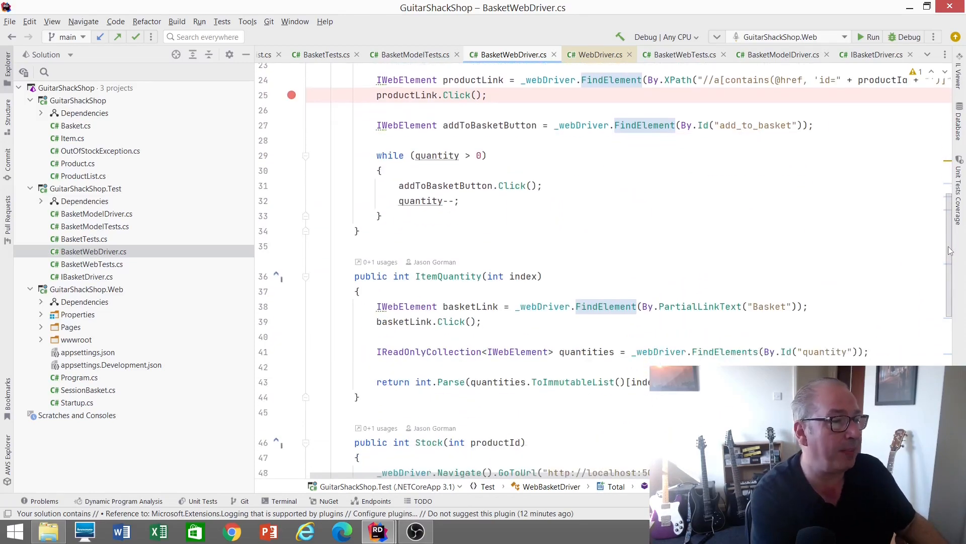
scroll("down", 3)
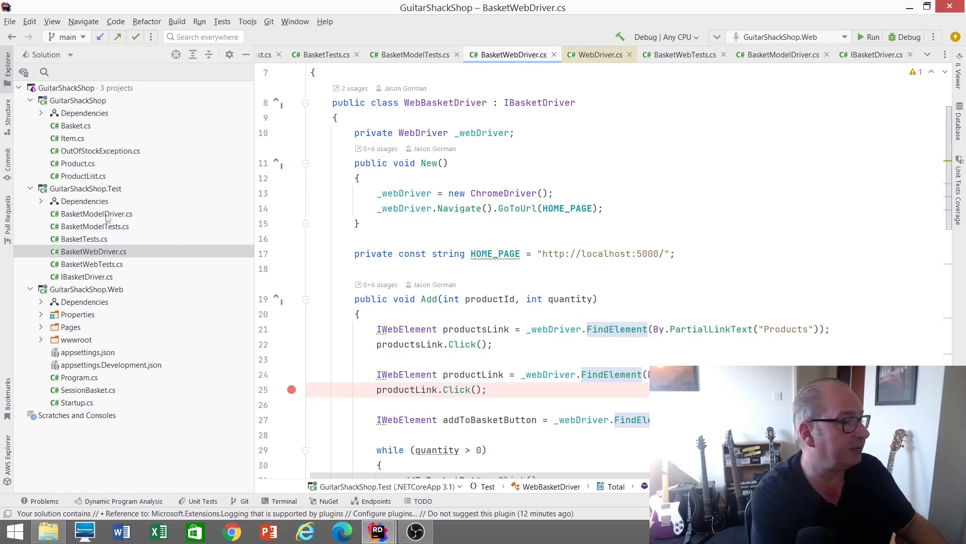
left_click(95, 213)
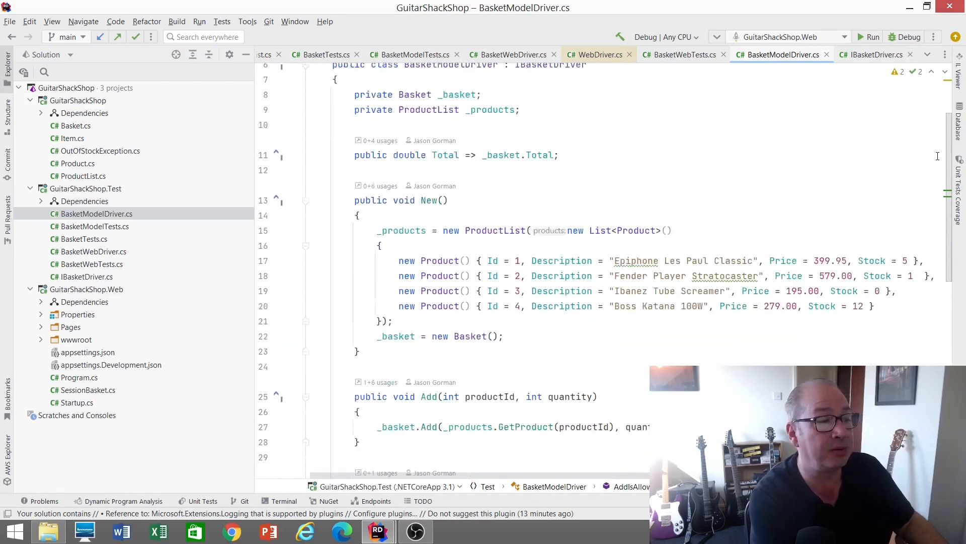
scroll("down", 3)
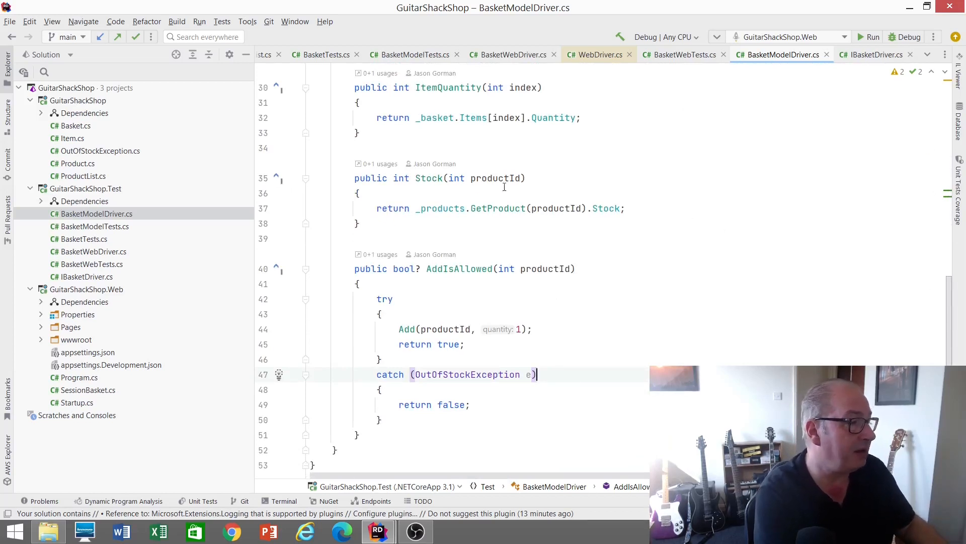
left_click(83, 238)
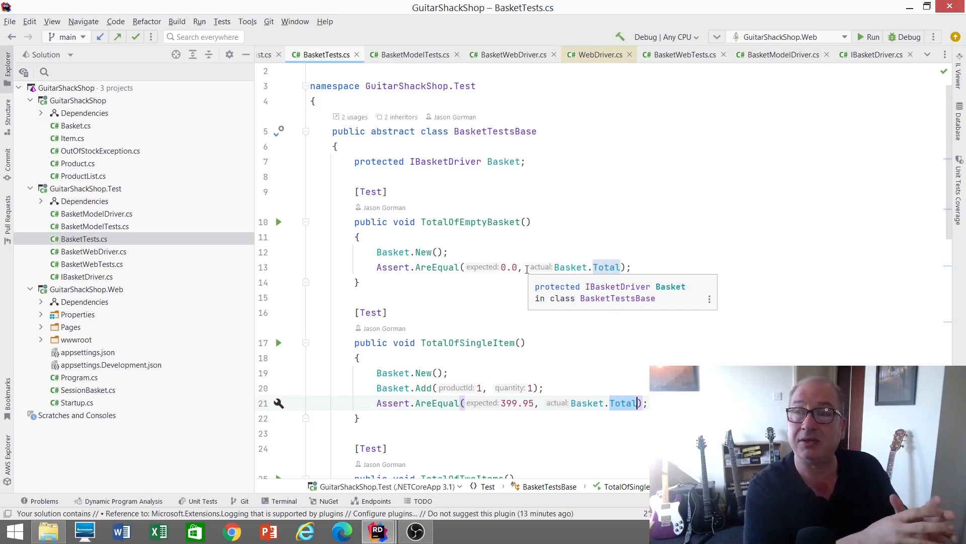
mouse_move(471, 180)
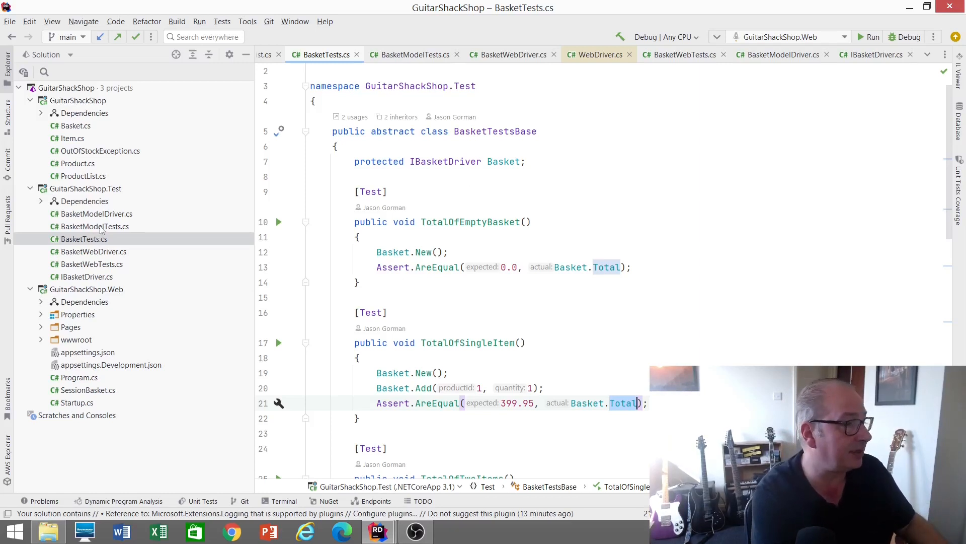
- Open BasketModelTests.cs and highlight the BasketTests constructor name
left_click(415, 55)
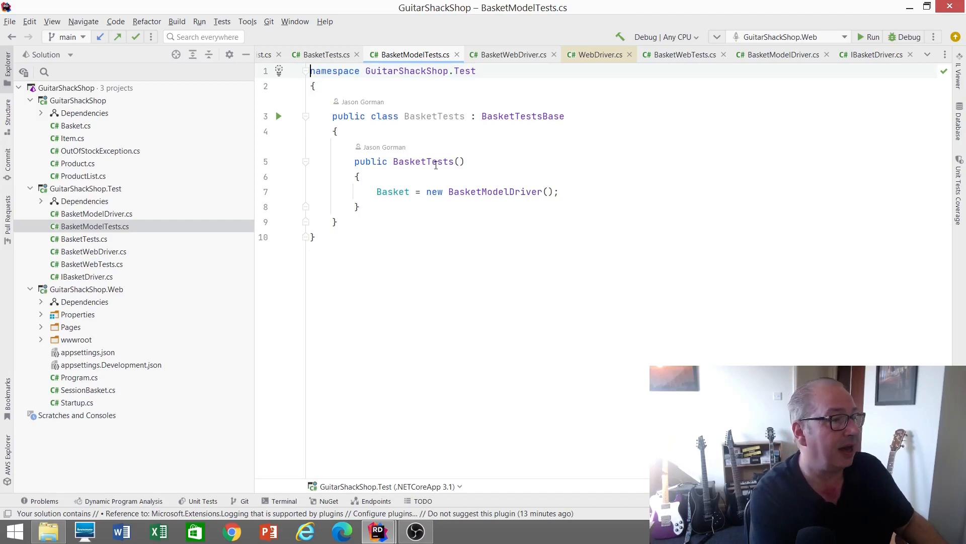
double_click(434, 191)
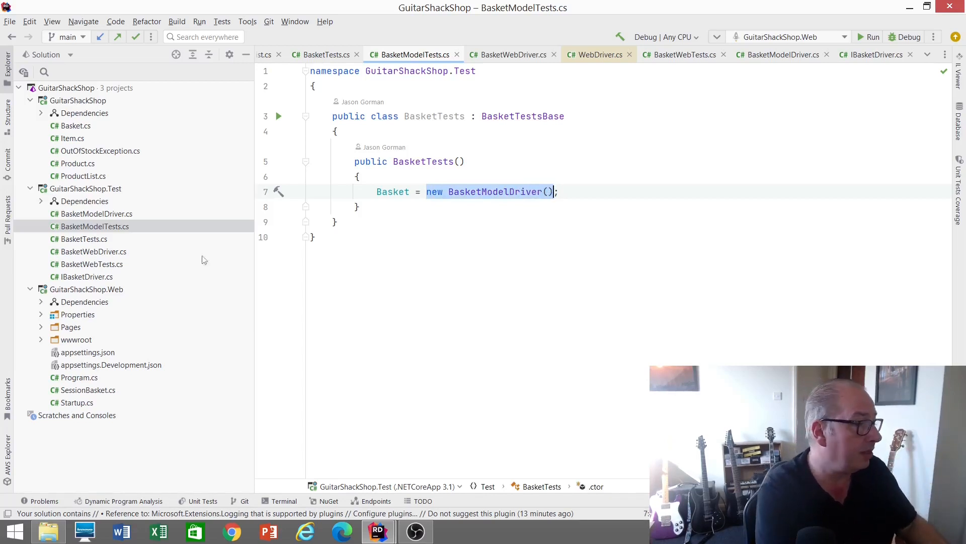
- Switch to the GuitarShack solution showing the generic WebService class
left_click(681, 55)
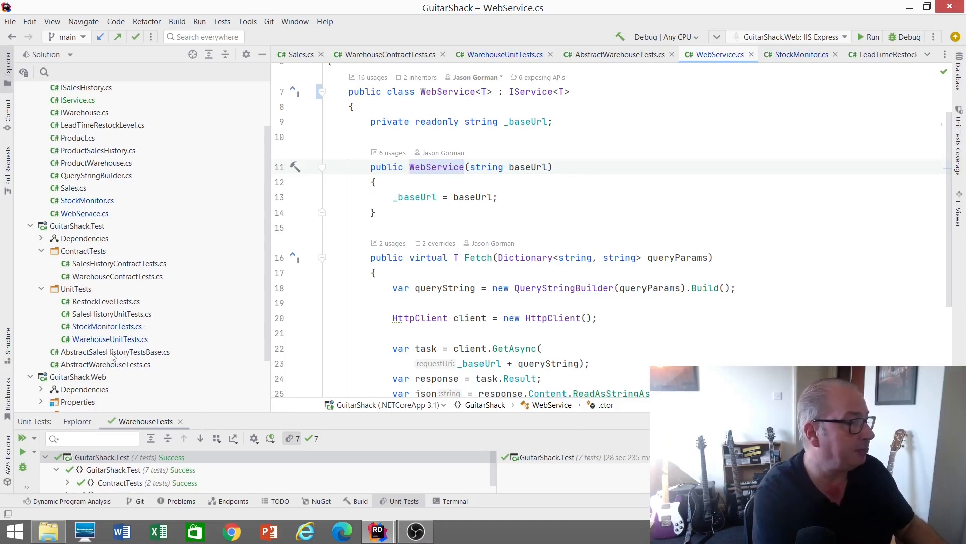
double_click(113, 351)
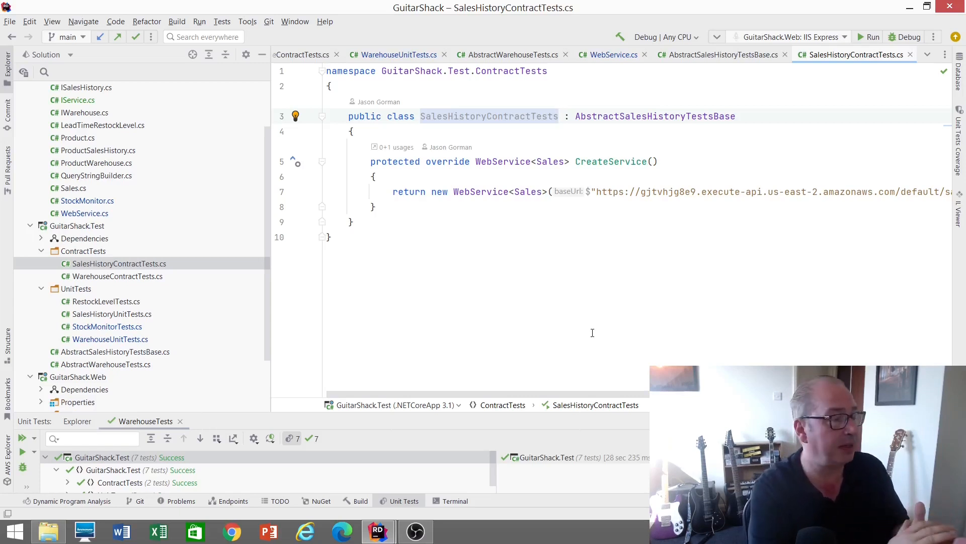
mouse_move(321, 364)
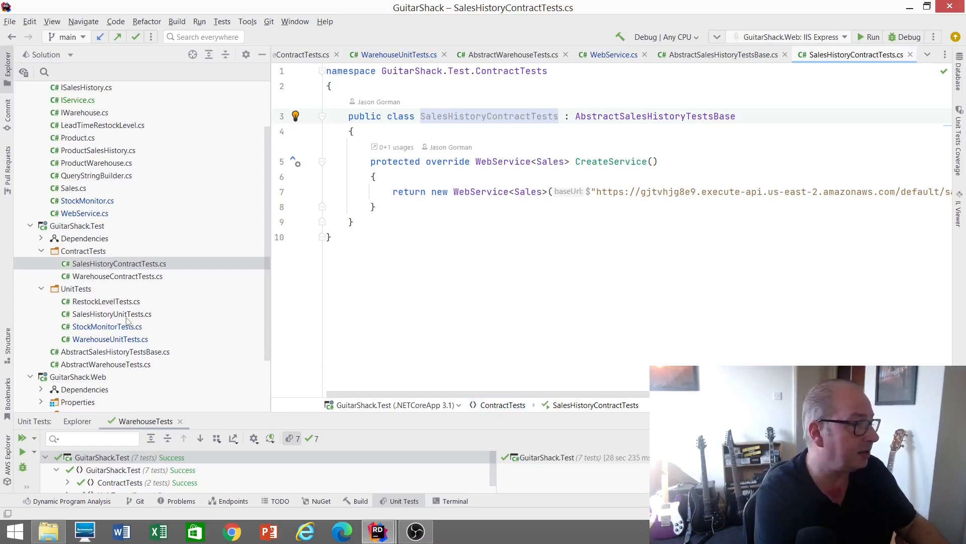
- Open SalesHistoryUnitTests.cs from the Solution Explorer
left_click(111, 314)
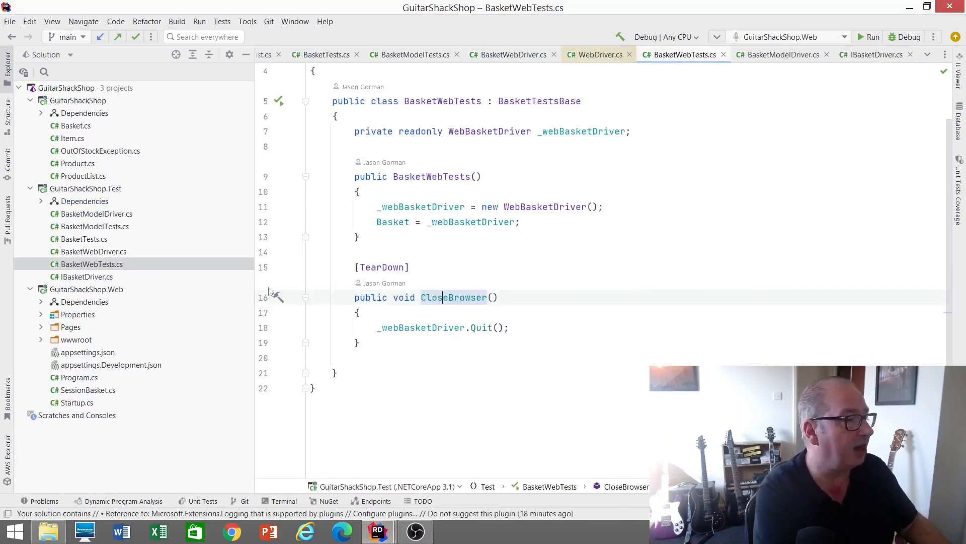
- Open IBasketDriver.cs declaring New, Add, ItemQuantity, Stock, AddIsAllowed and Total
left_click(83, 277)
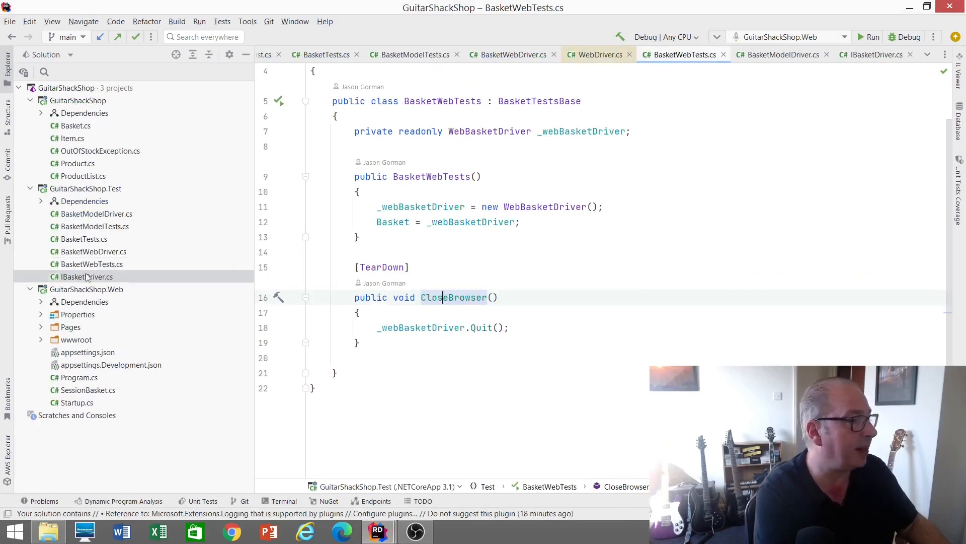
left_click(86, 276)
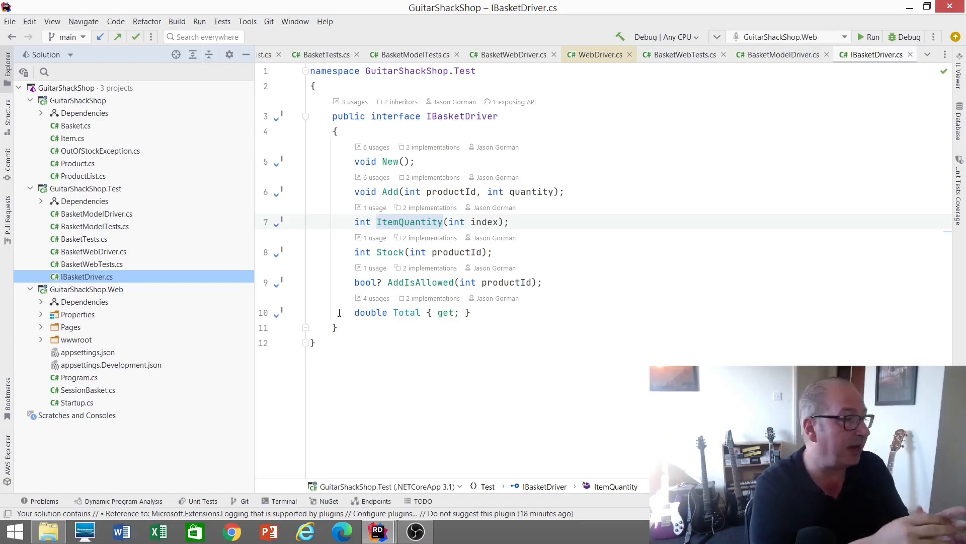
mouse_move(215, 262)
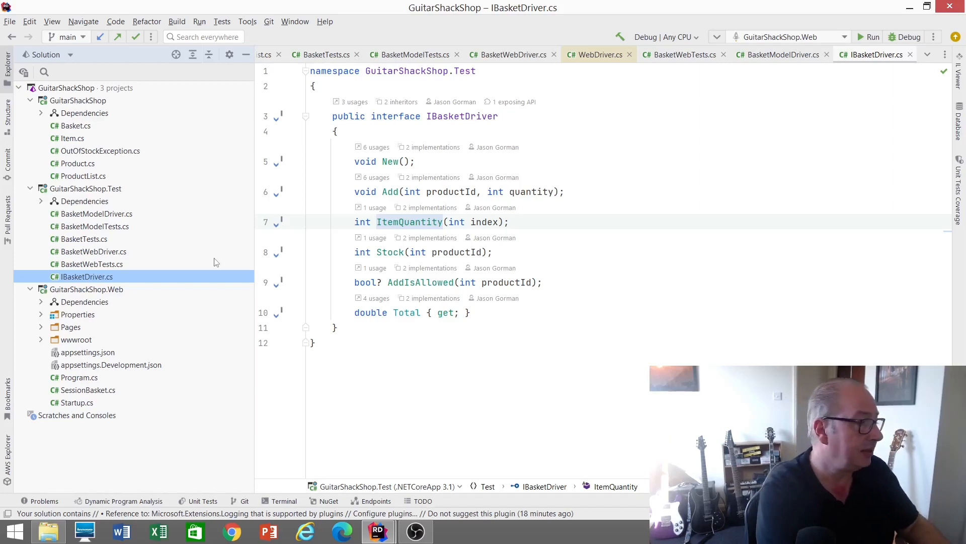